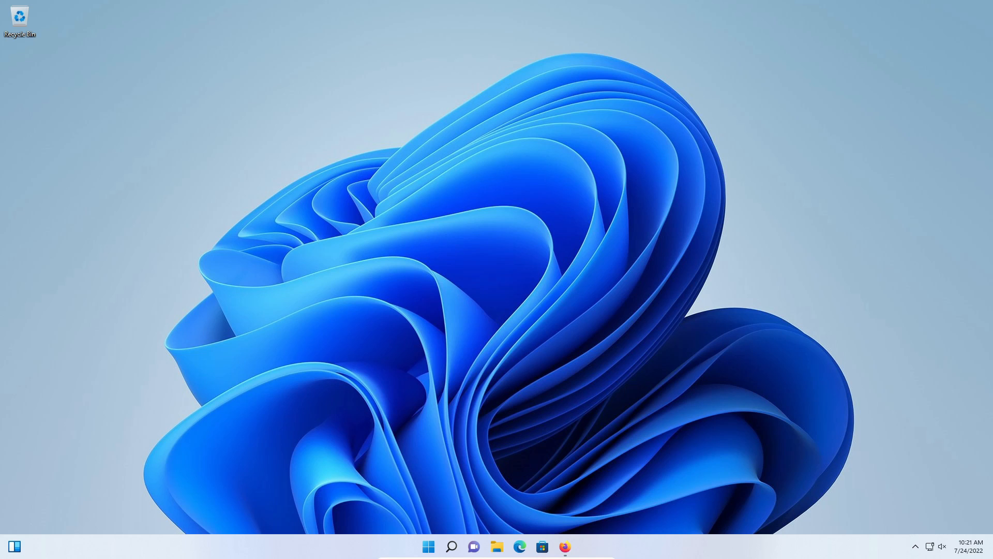
Launch Firefox and scroll the 'total av free' results down to the totalav.com free-download listing
left_click(564, 546)
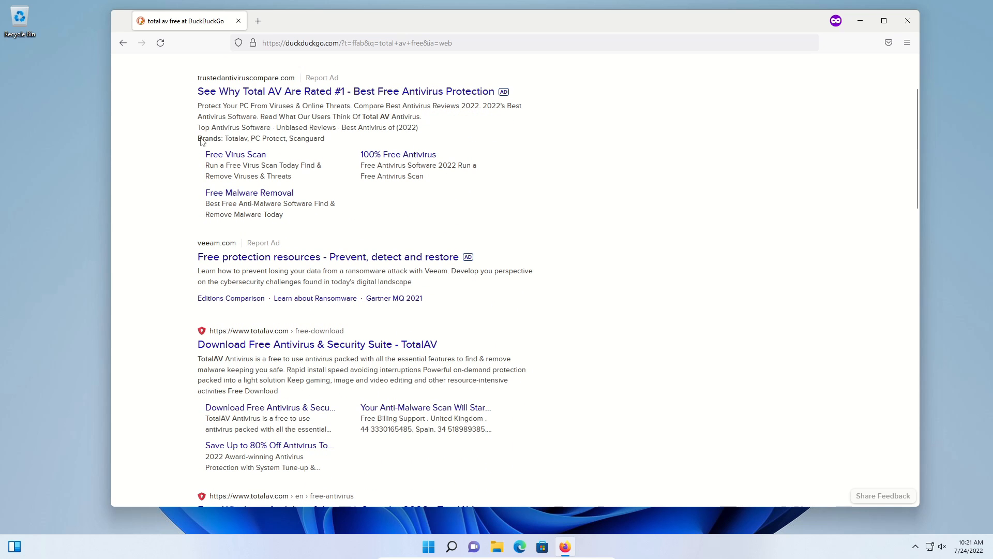
scroll("down", 3)
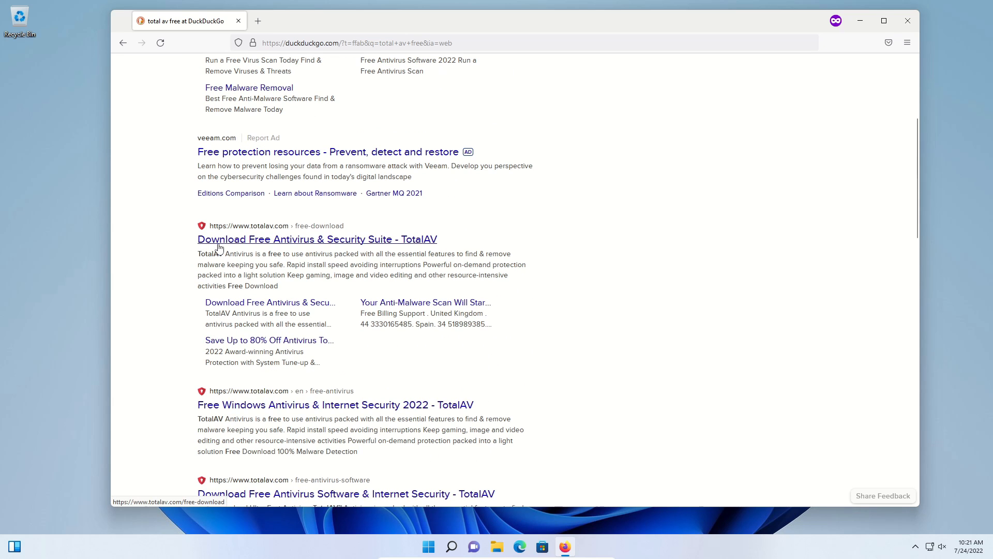
mouse_move(350, 247)
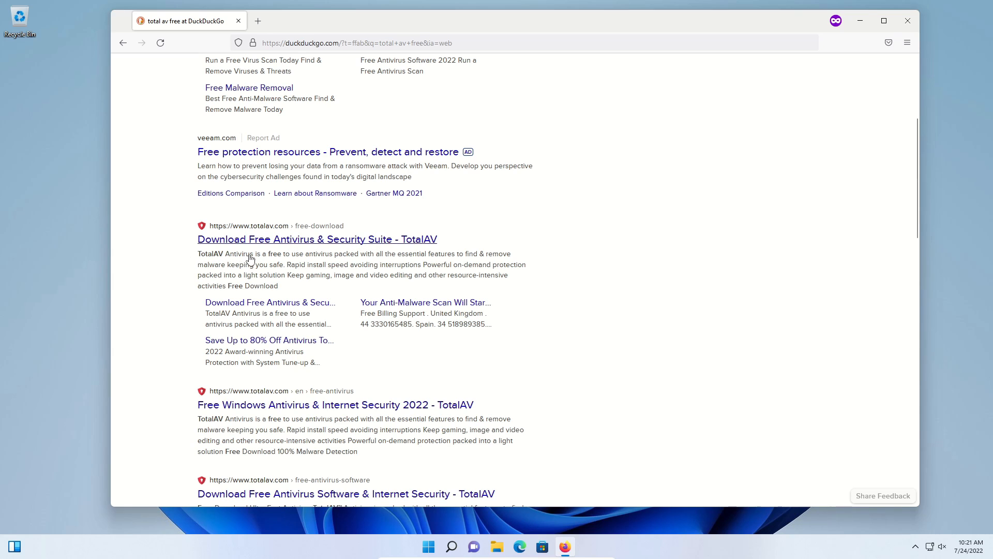
mouse_move(359, 261)
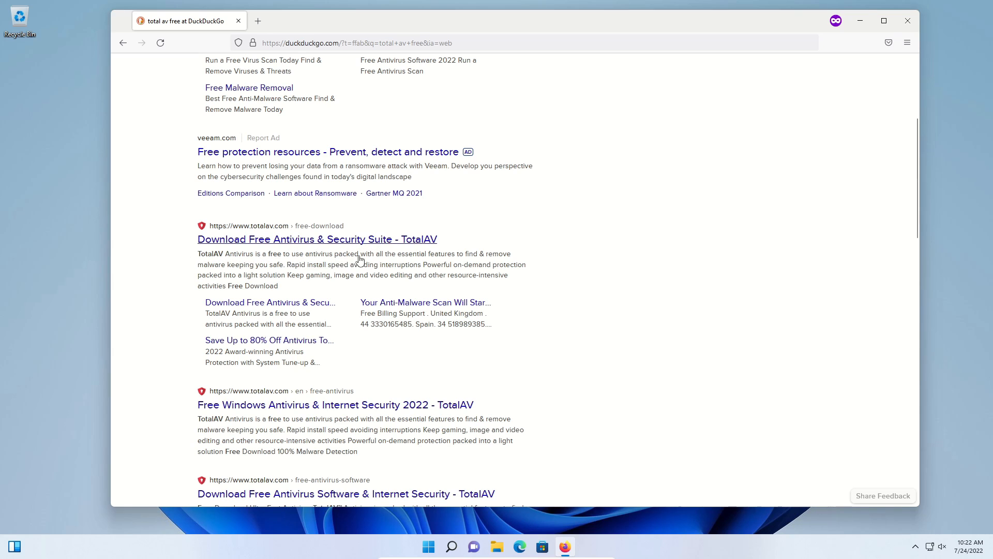
mouse_move(485, 260)
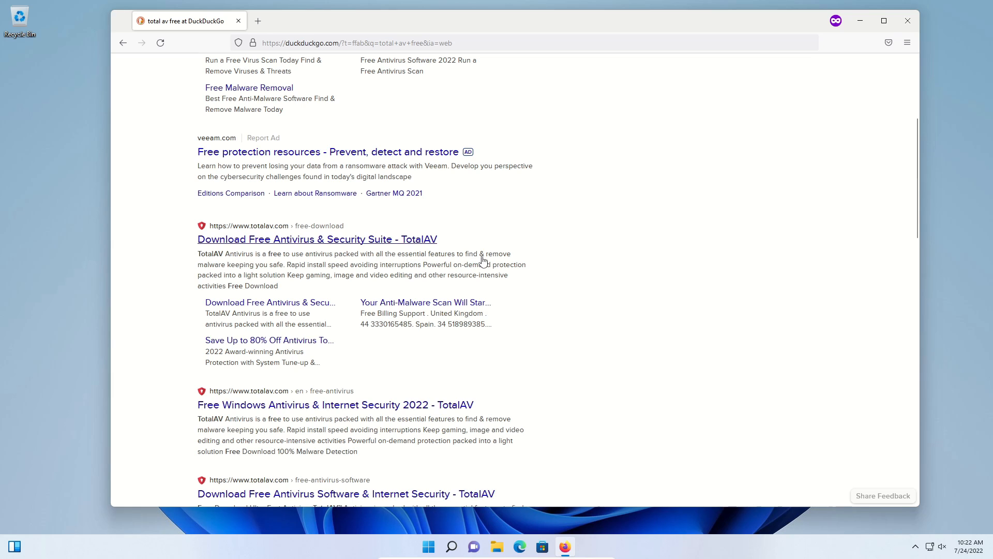
mouse_move(278, 269)
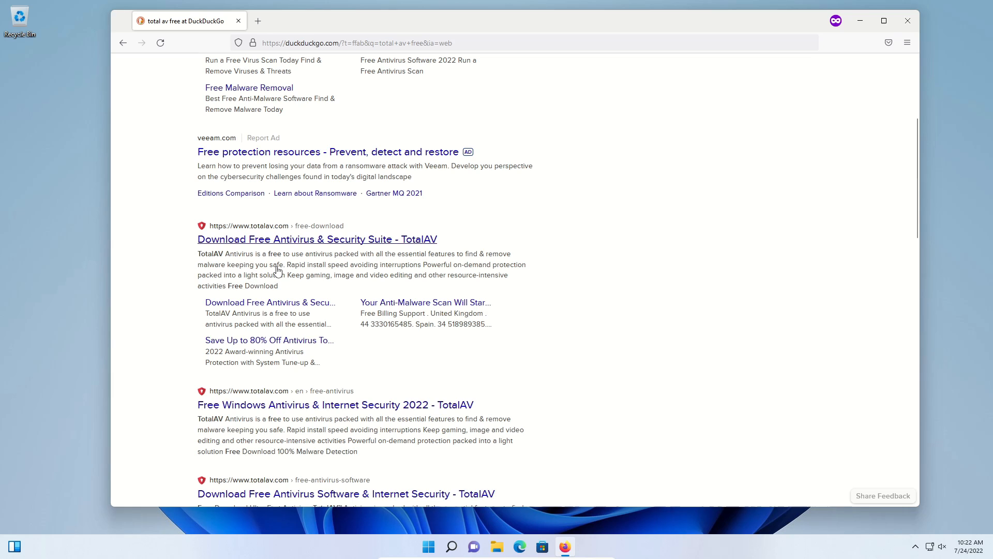
Load TotalAV's free-download result and highlight its total-protection-from-threats tagline
left_click(317, 239)
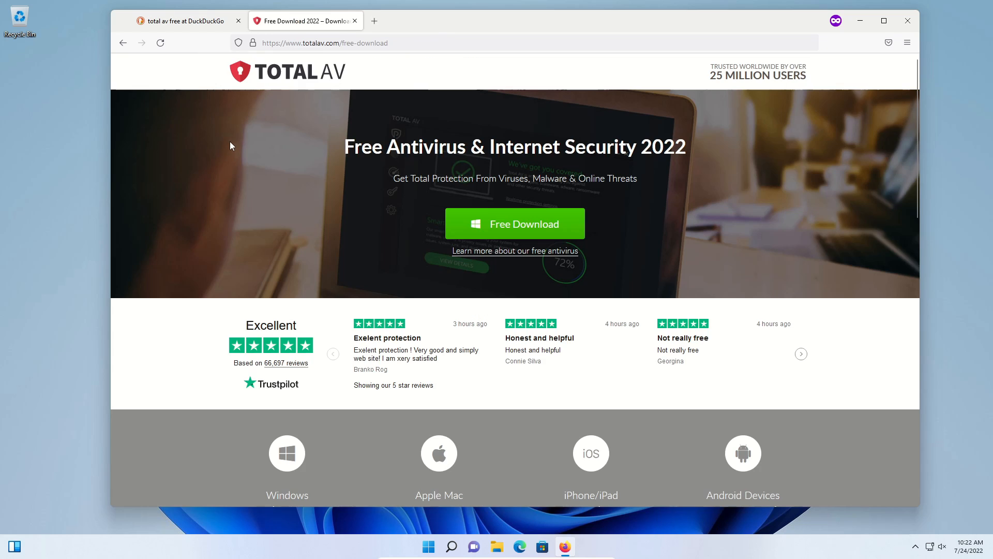
left_click_drag(343, 146, 526, 146)
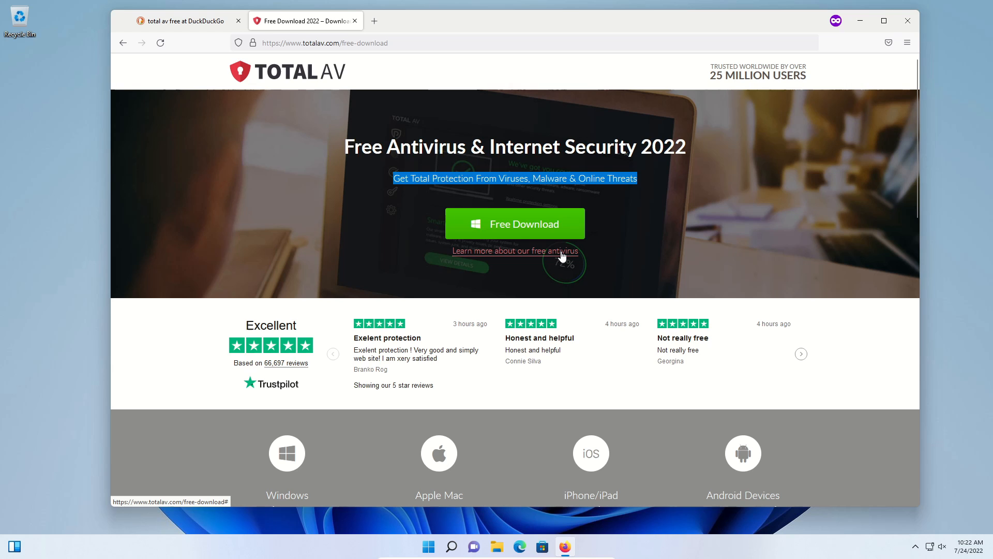
scroll("down", 3)
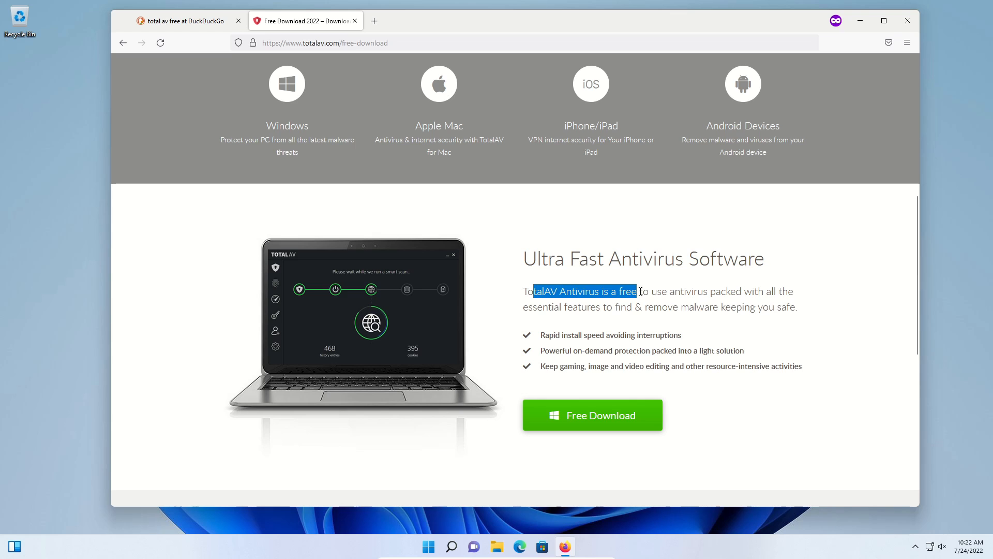
Highlight the 'TotalAV Antivirus is free to use' claim and skim further down the page
left_click_drag(638, 290, 783, 291)
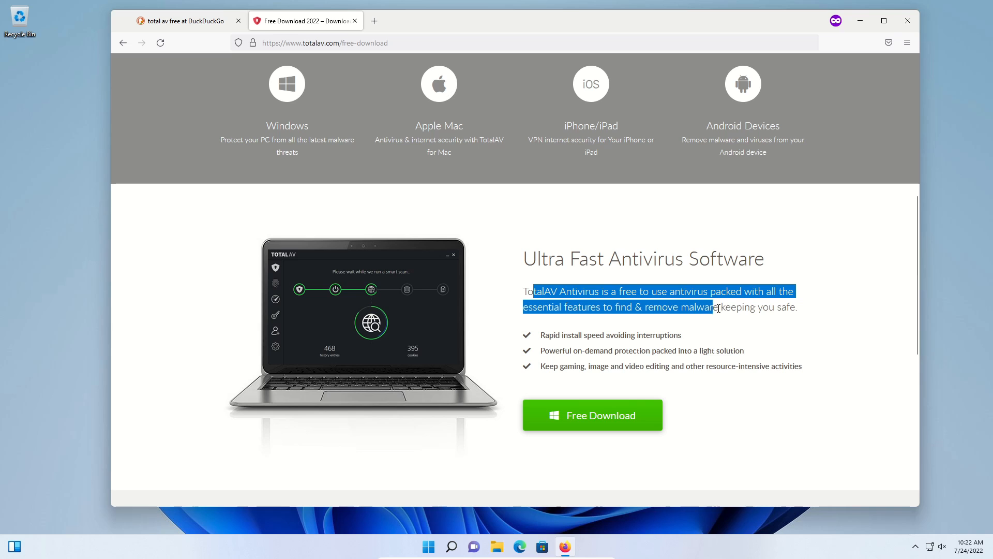
left_click(811, 308)
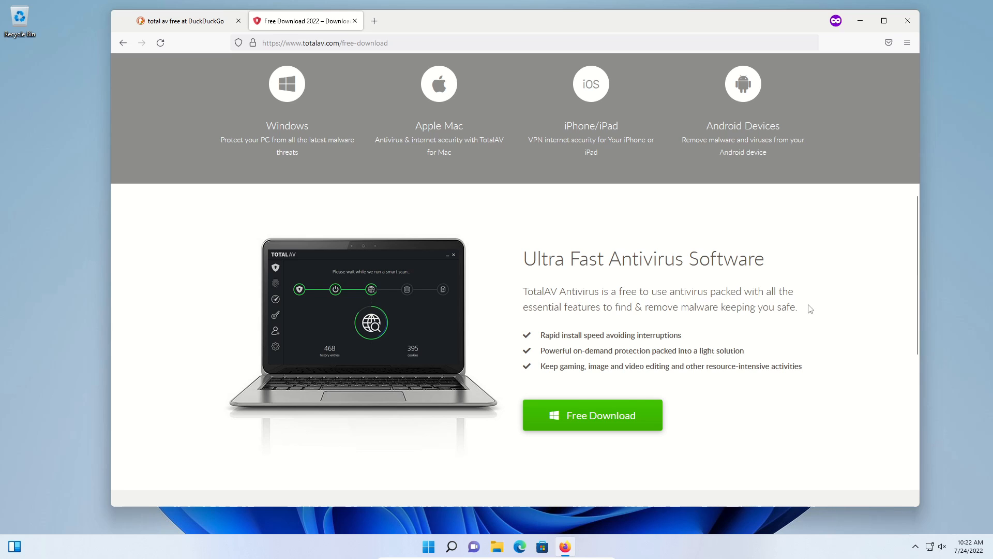
scroll("down", 3)
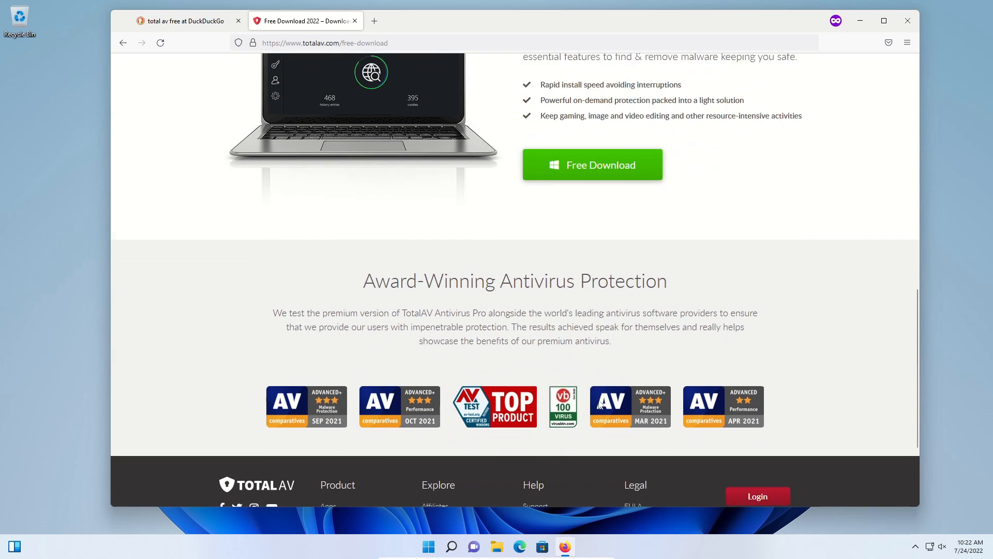
scroll("up", 3)
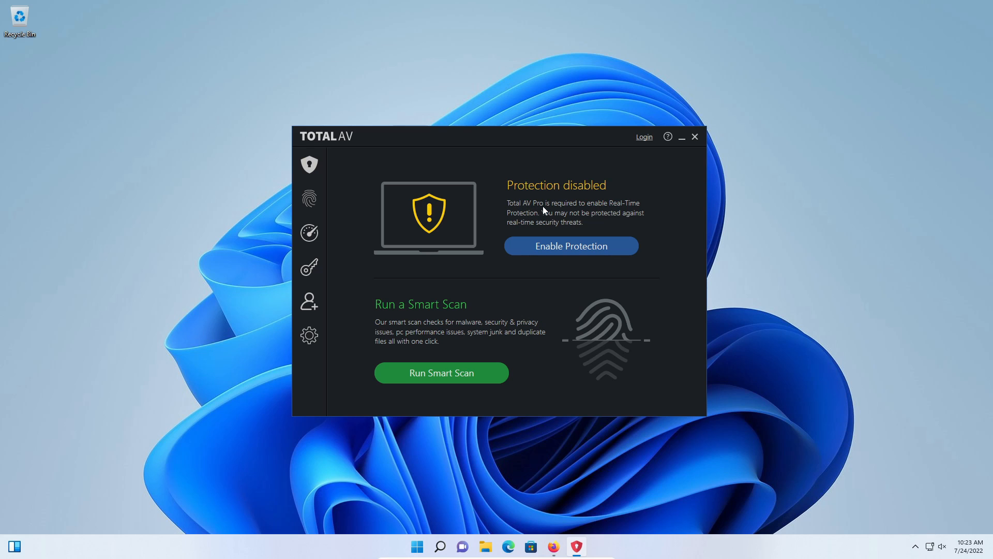
mouse_move(547, 220)
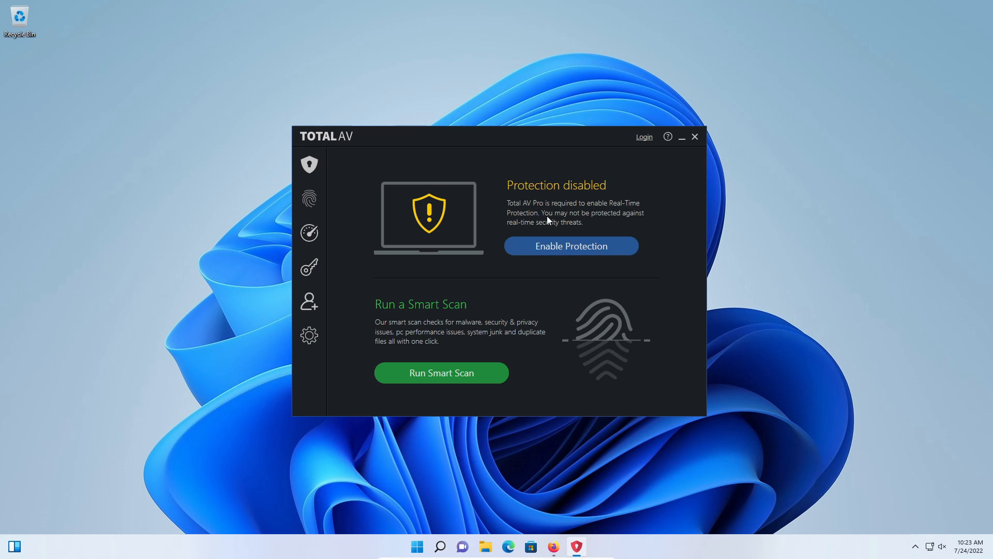
mouse_move(633, 220)
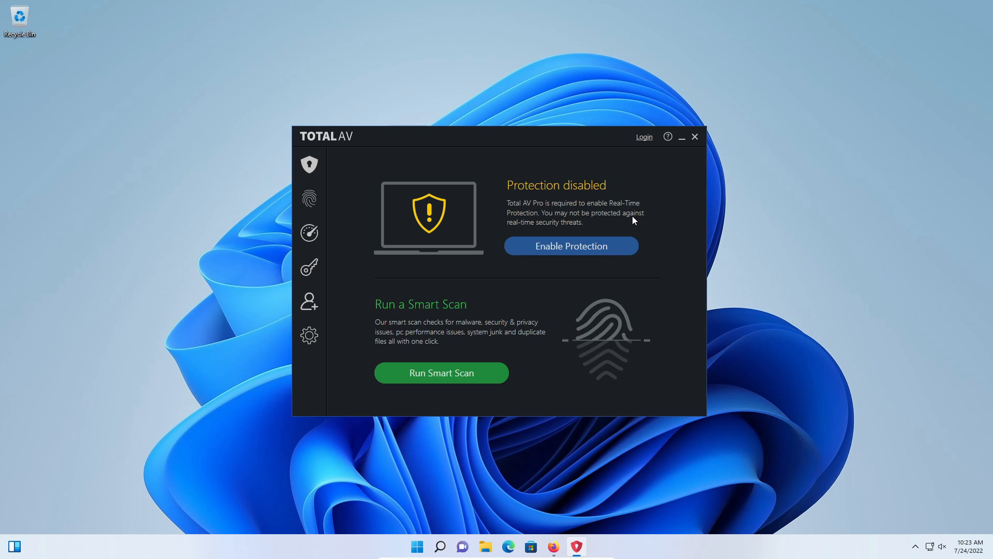
mouse_move(573, 227)
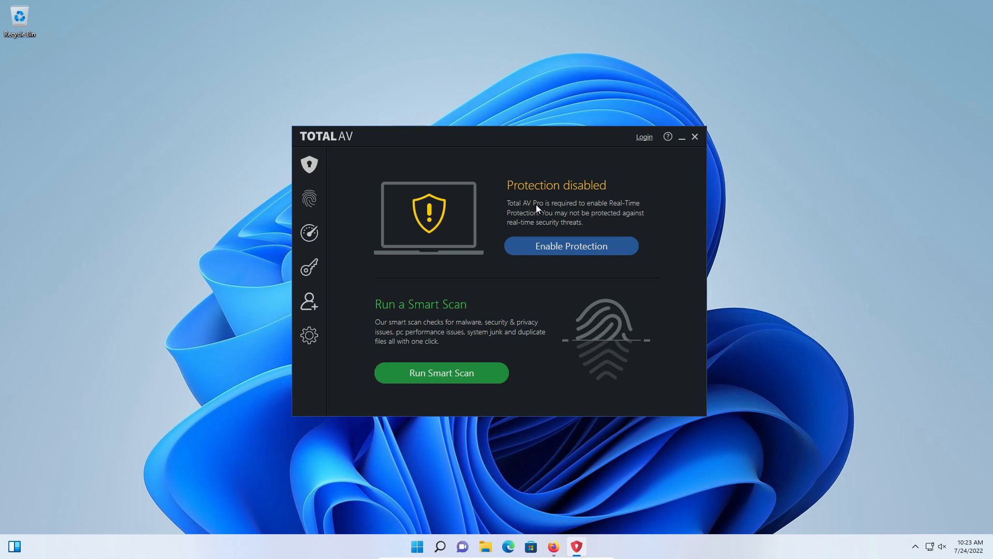
mouse_move(628, 209)
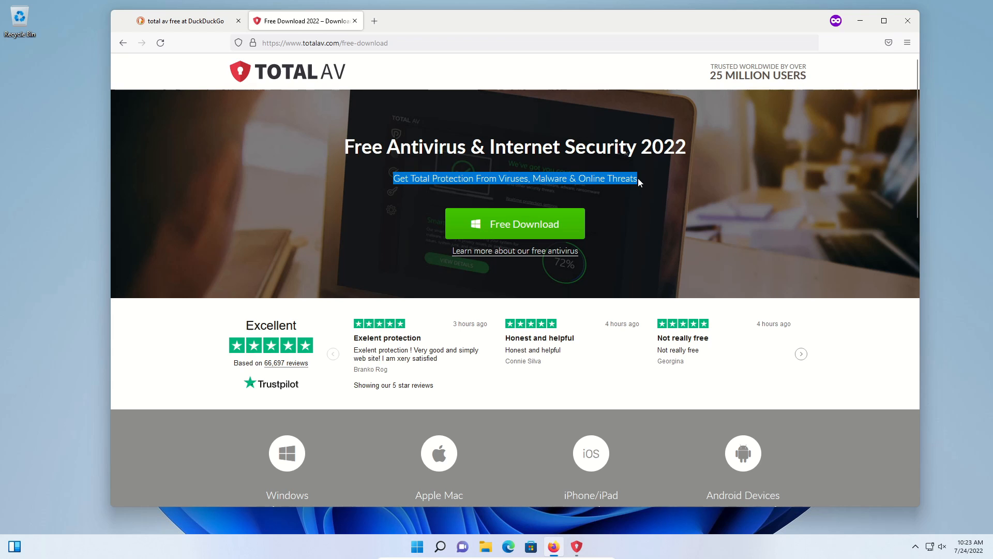
left_click(590, 282)
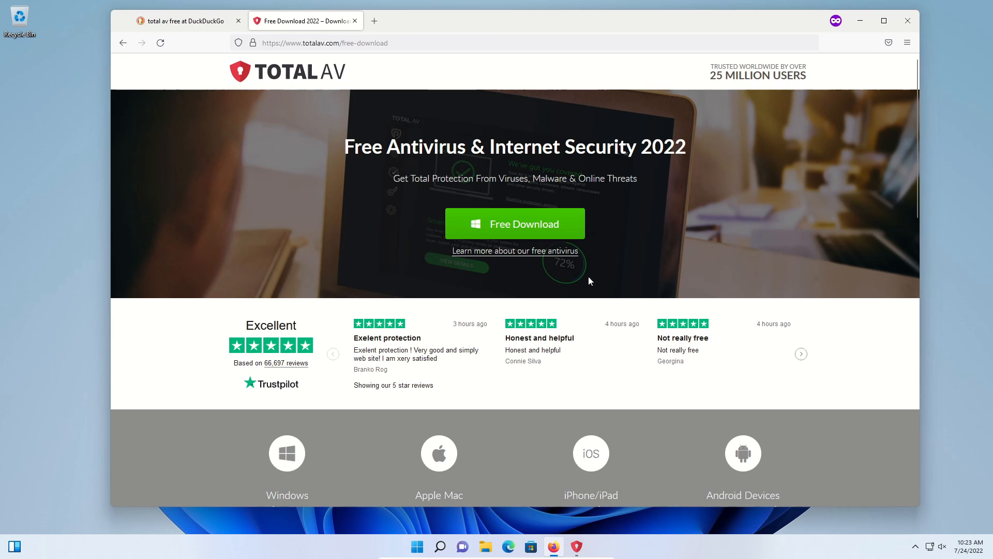
scroll("down", 3)
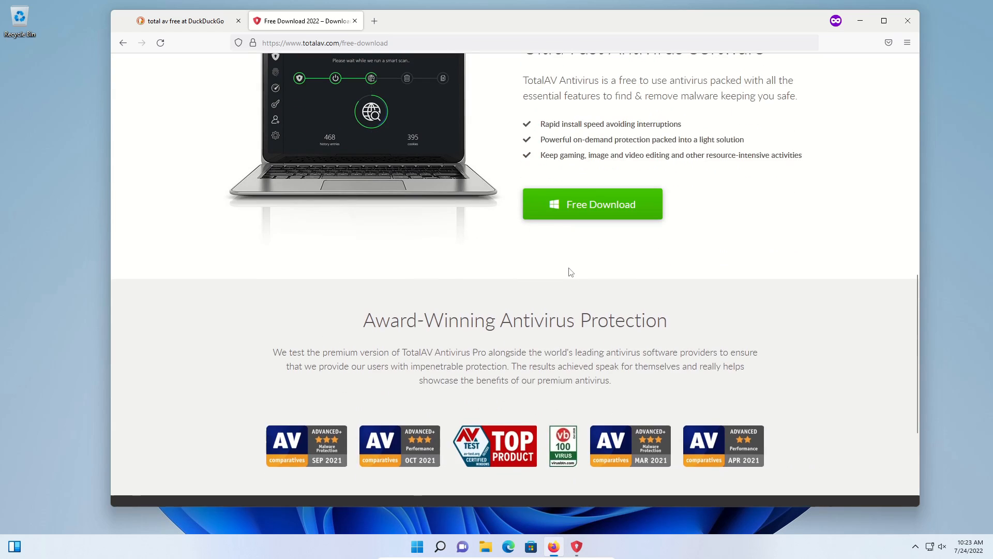
scroll("up", 3)
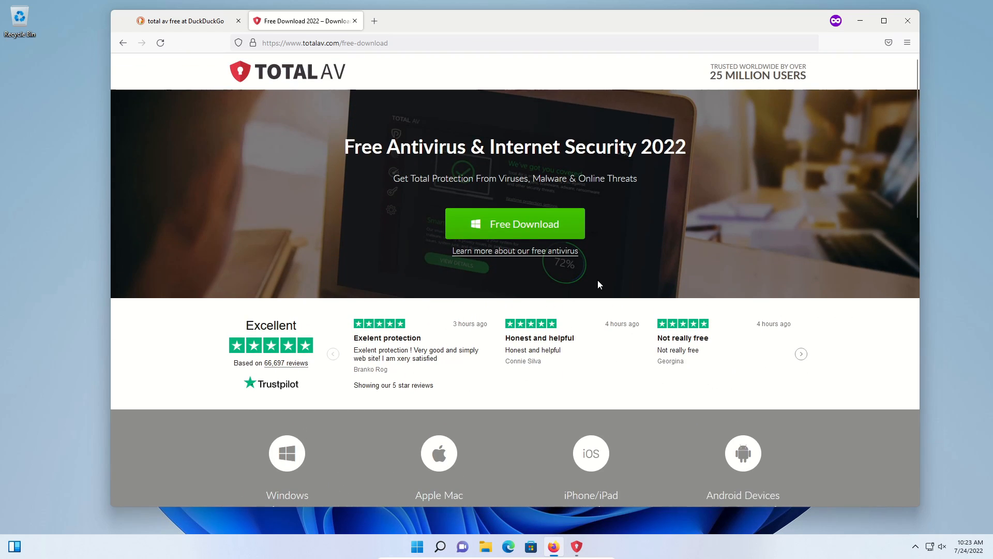
scroll("down", 3)
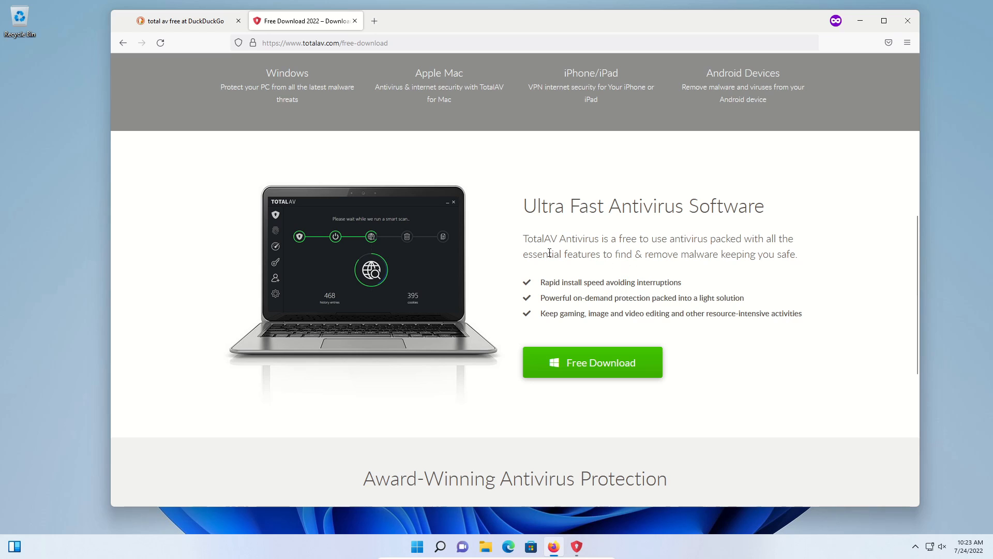
left_click_drag(550, 254, 791, 255)
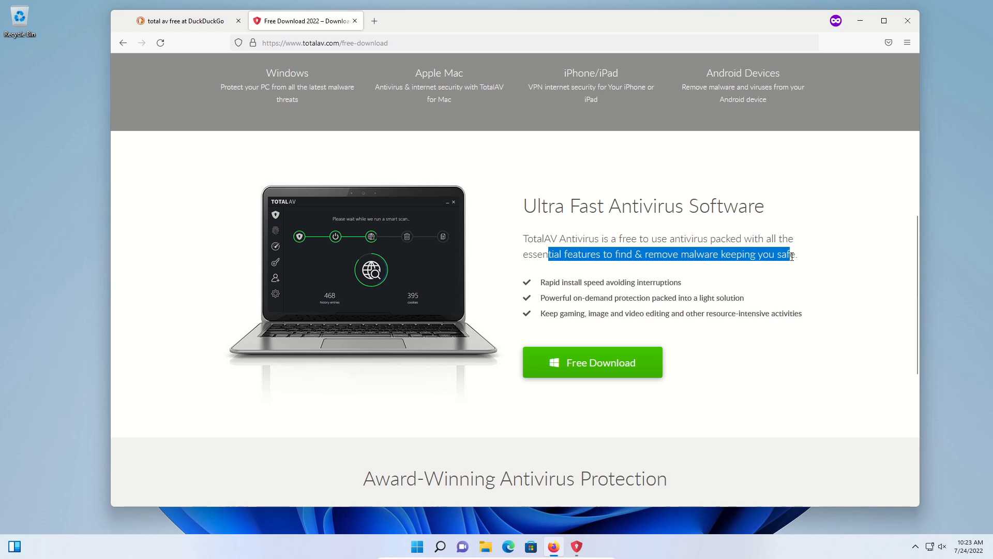
left_click(815, 255)
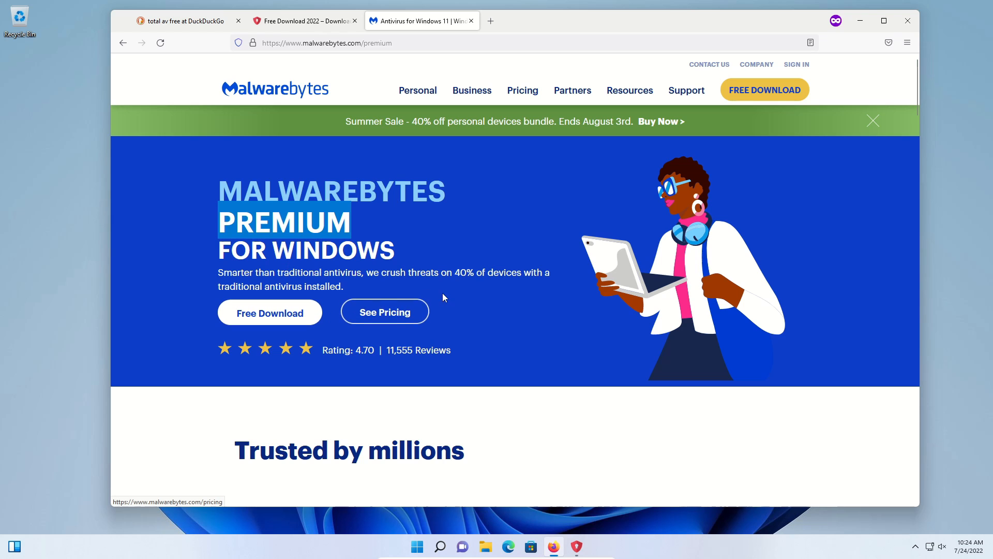
Highlight the 'Malwarebytes Premium' column heading in the Free vs Premium table and return to the TotalAV tab
scroll("down", 3)
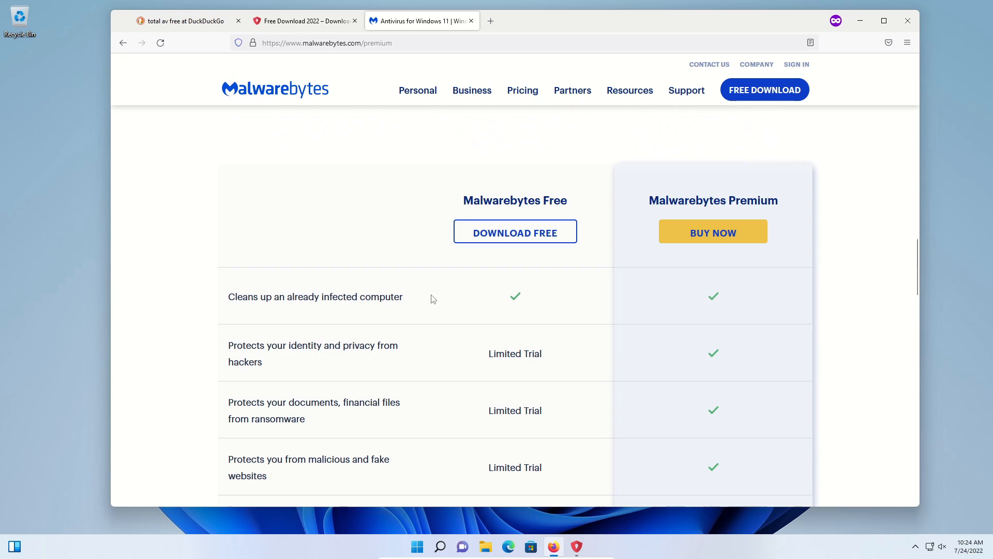
left_click_drag(666, 199, 777, 199)
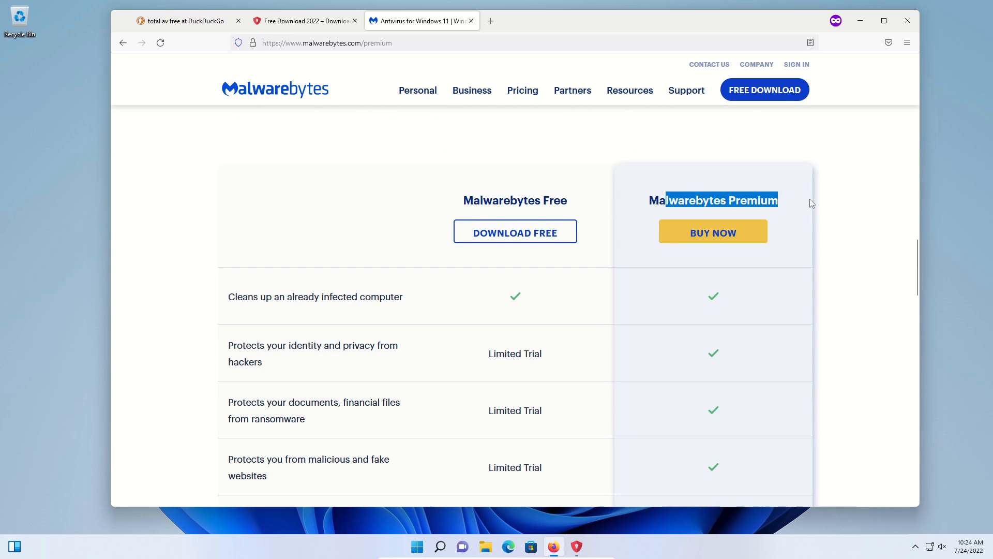
scroll("down", 3)
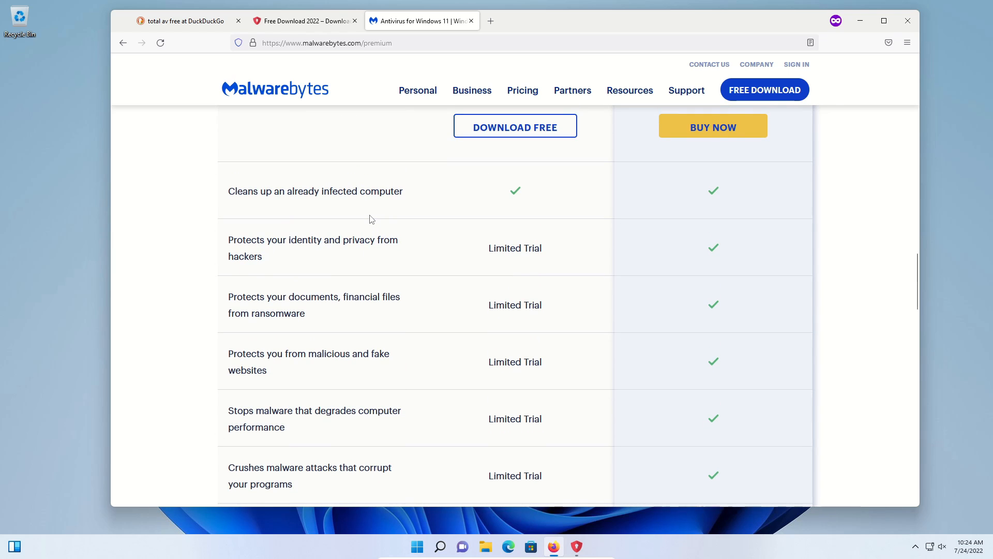
scroll("up", 3)
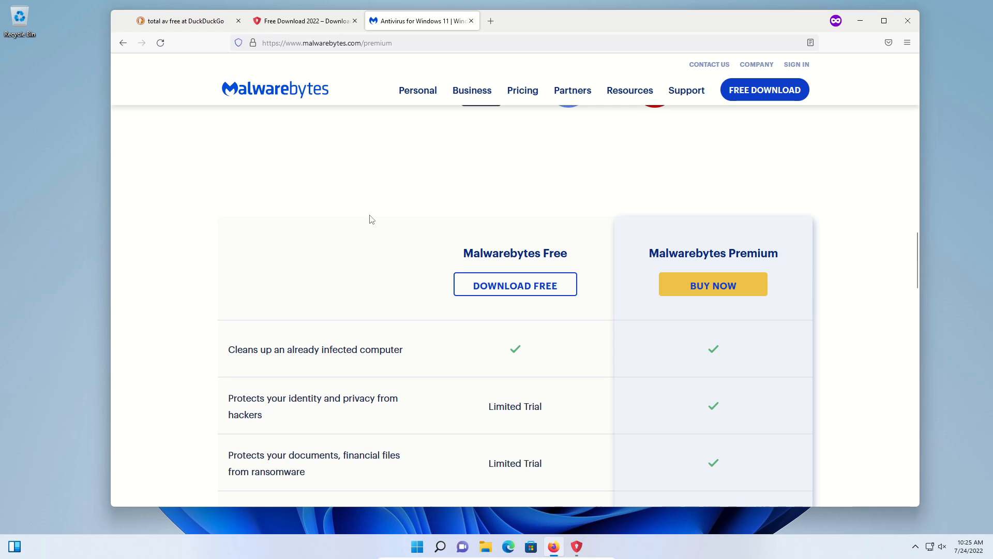
left_click(304, 20)
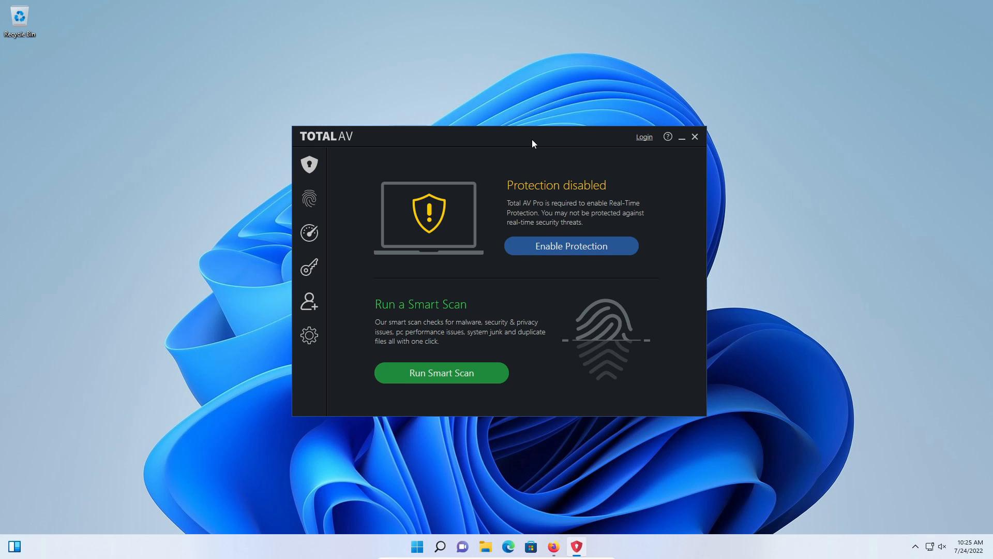
Close the TotalAV window, leaving the empty Windows desktop
left_click(696, 137)
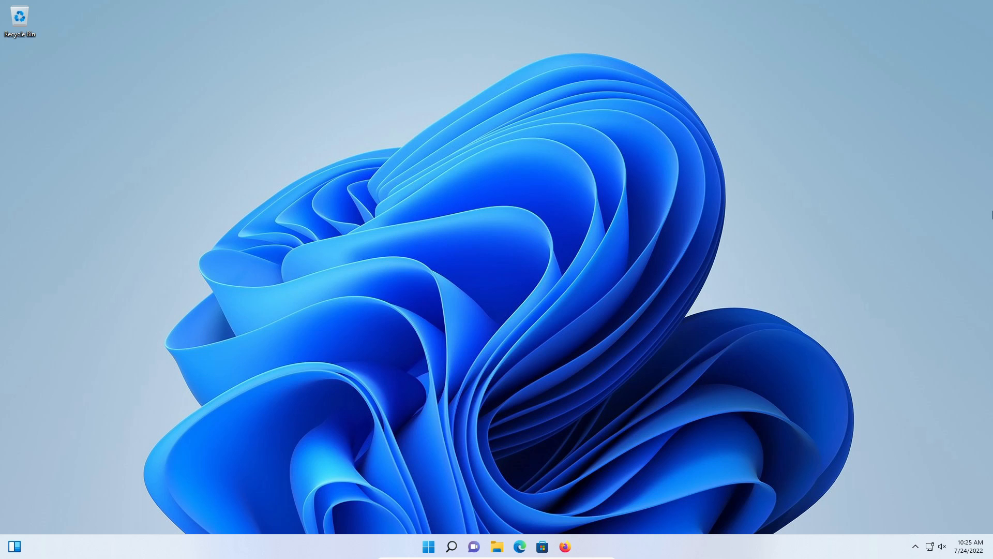